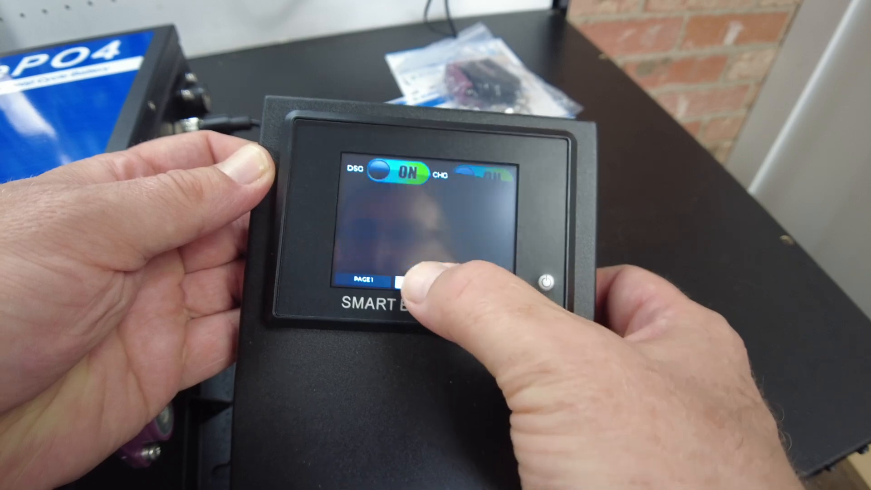
Show PAGE 2 with the voltage readings of all 16 battery cells
click(406, 283)
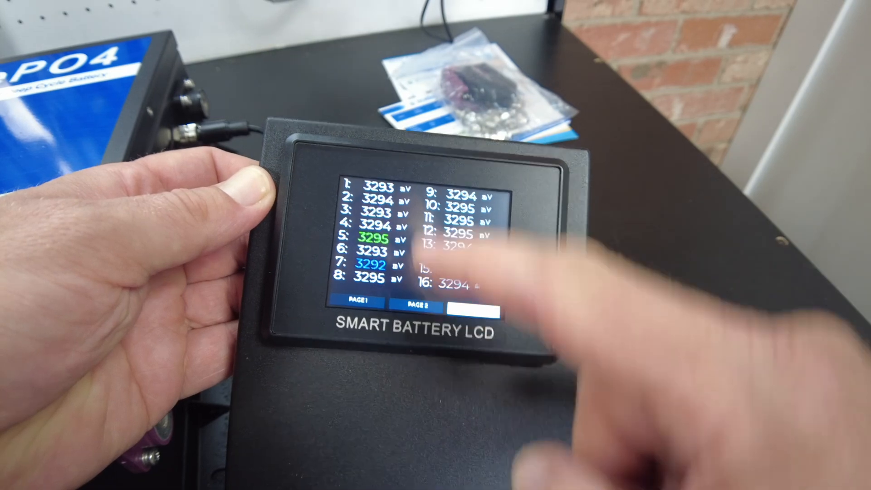